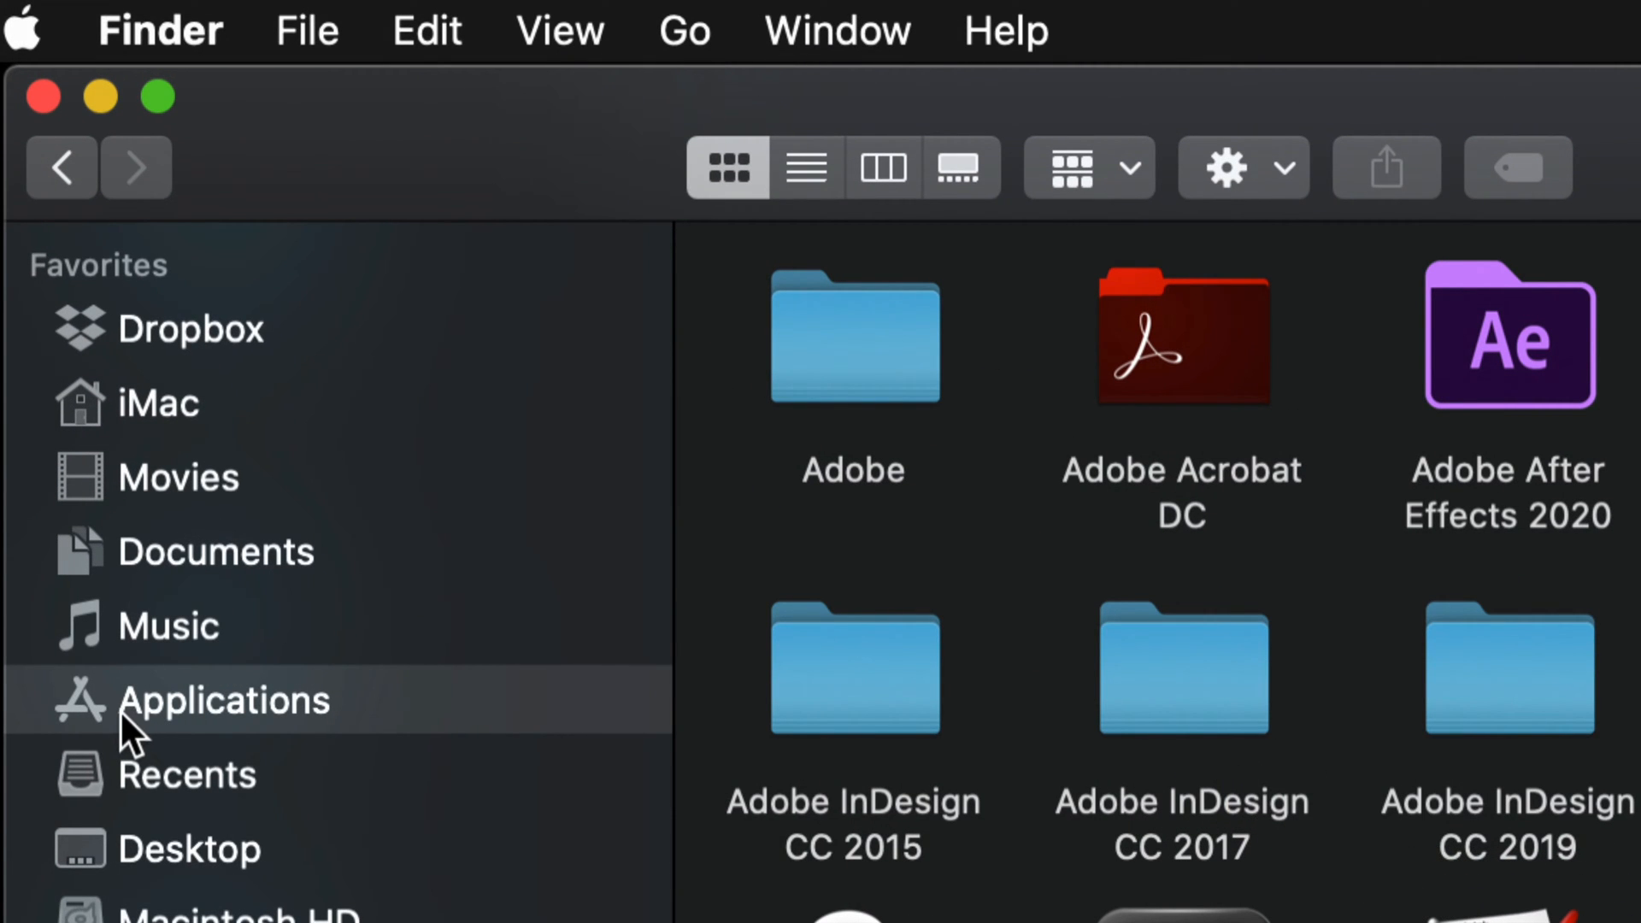
mouse_move(142, 728)
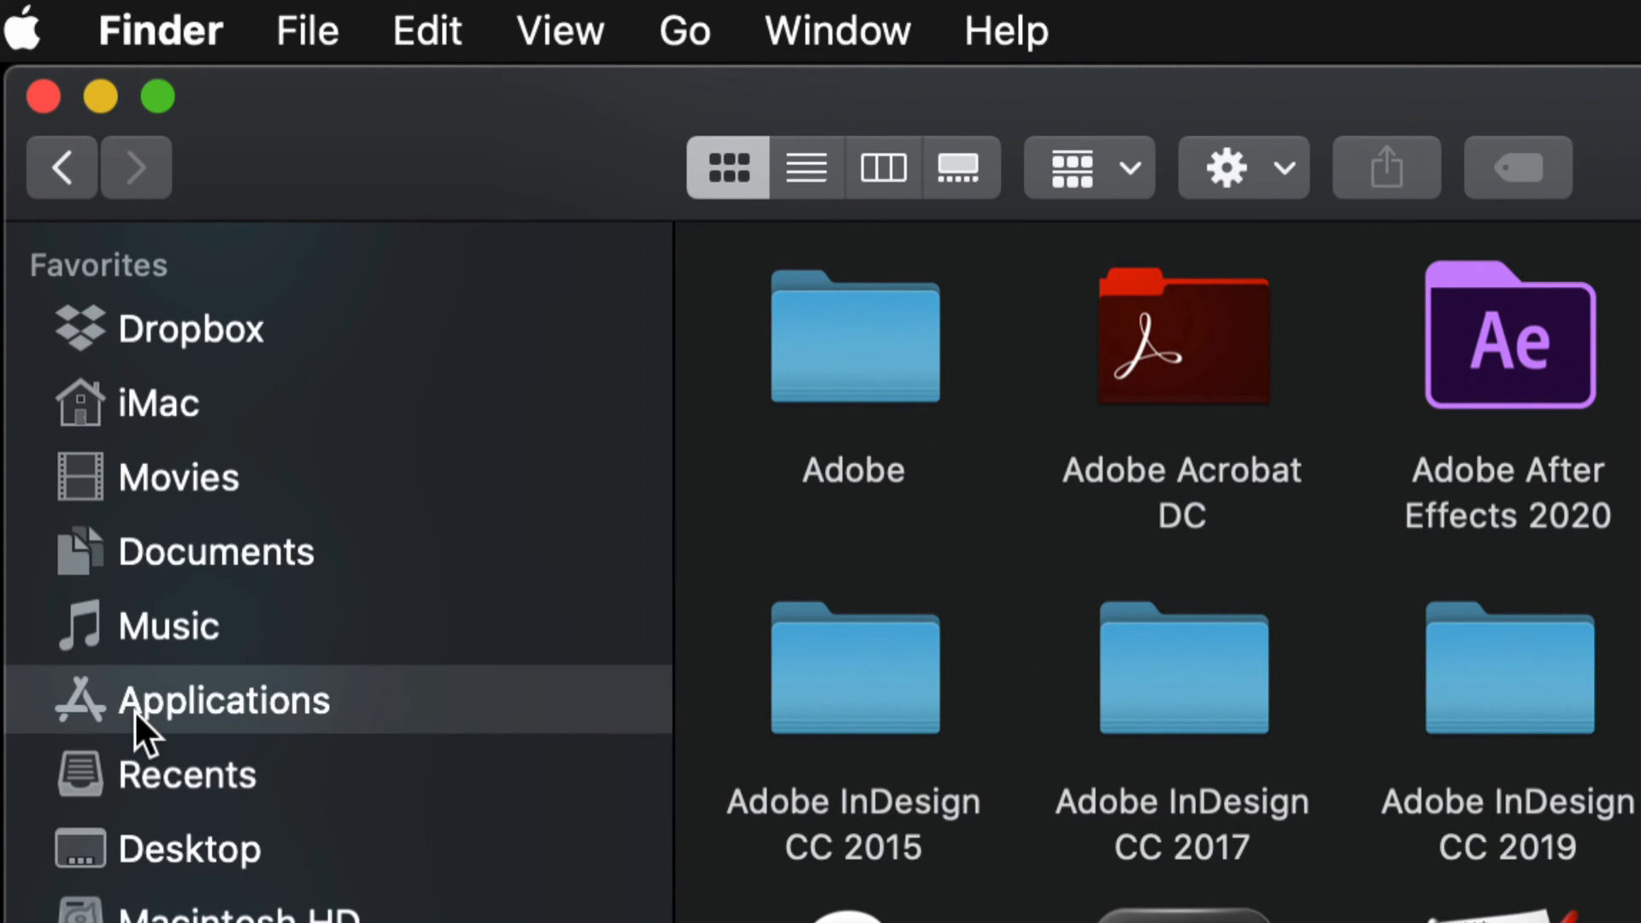
Step: Show the Applications folder with all installed apps, GoPro Quik selected
click(225, 700)
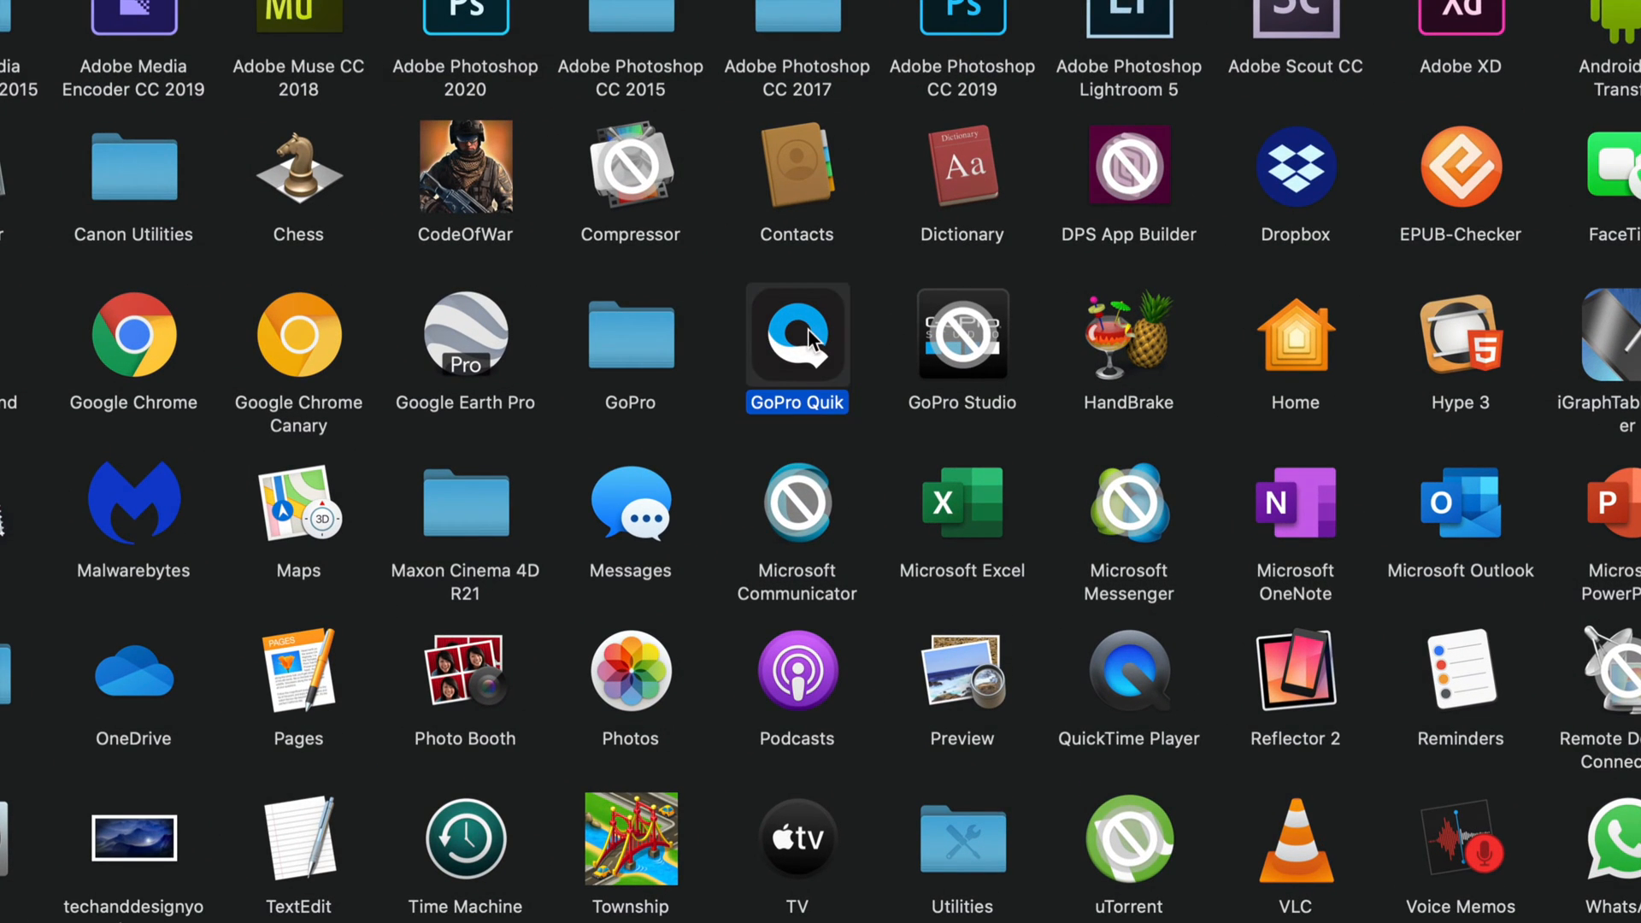
Step: Bring up the context menu of actions for GoPro Quik in Applications
right_click(797, 335)
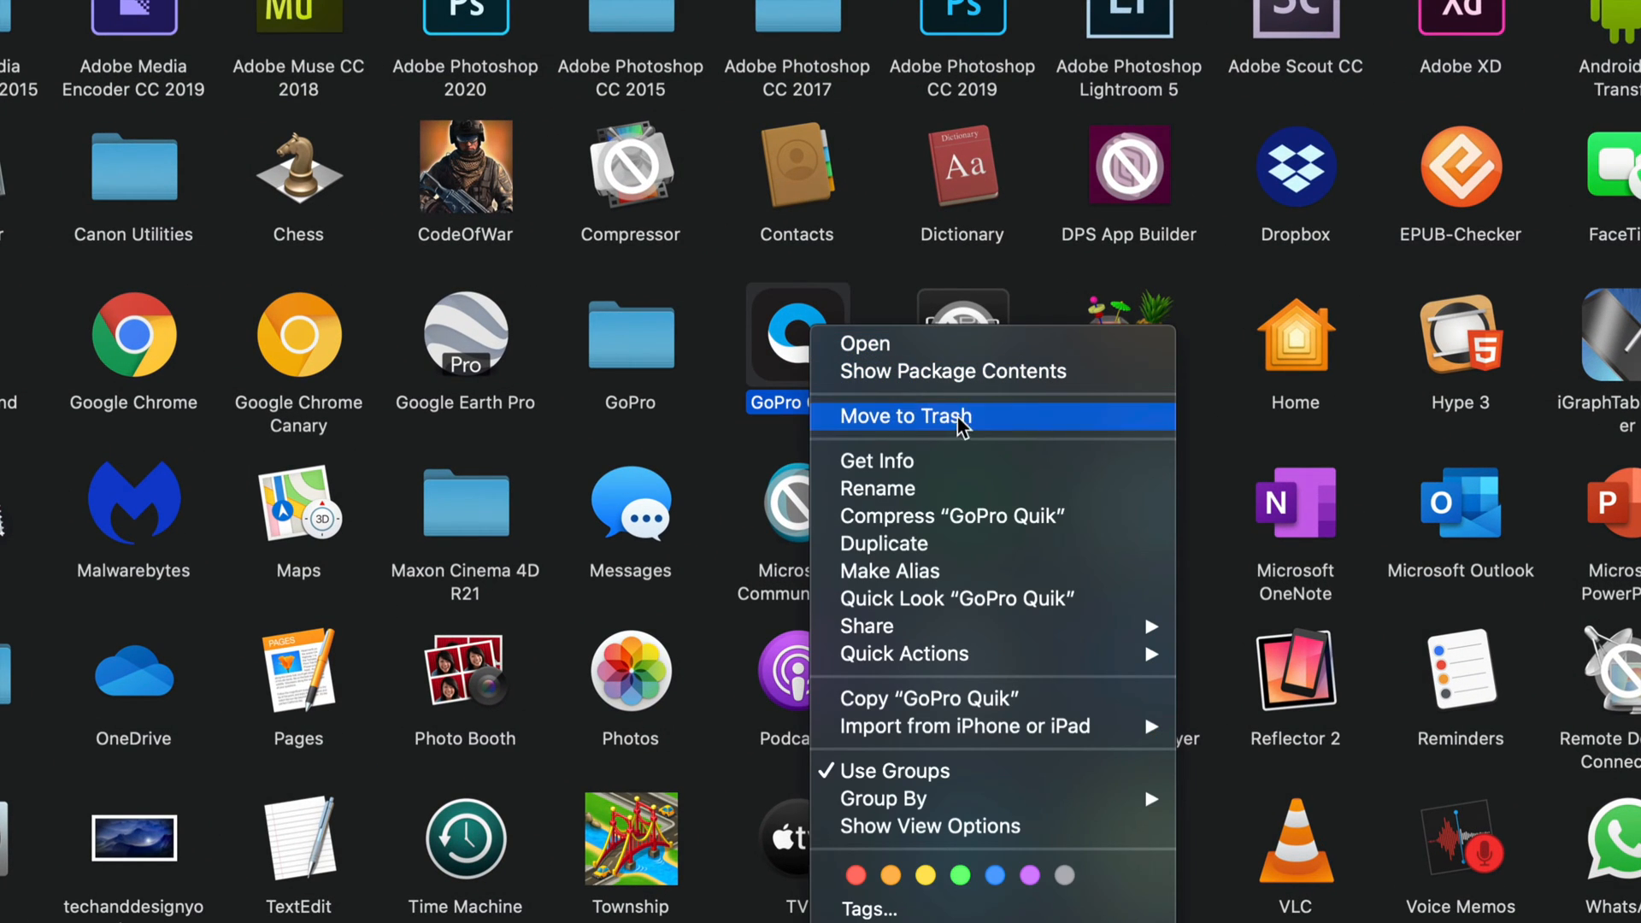
mouse_move(901, 279)
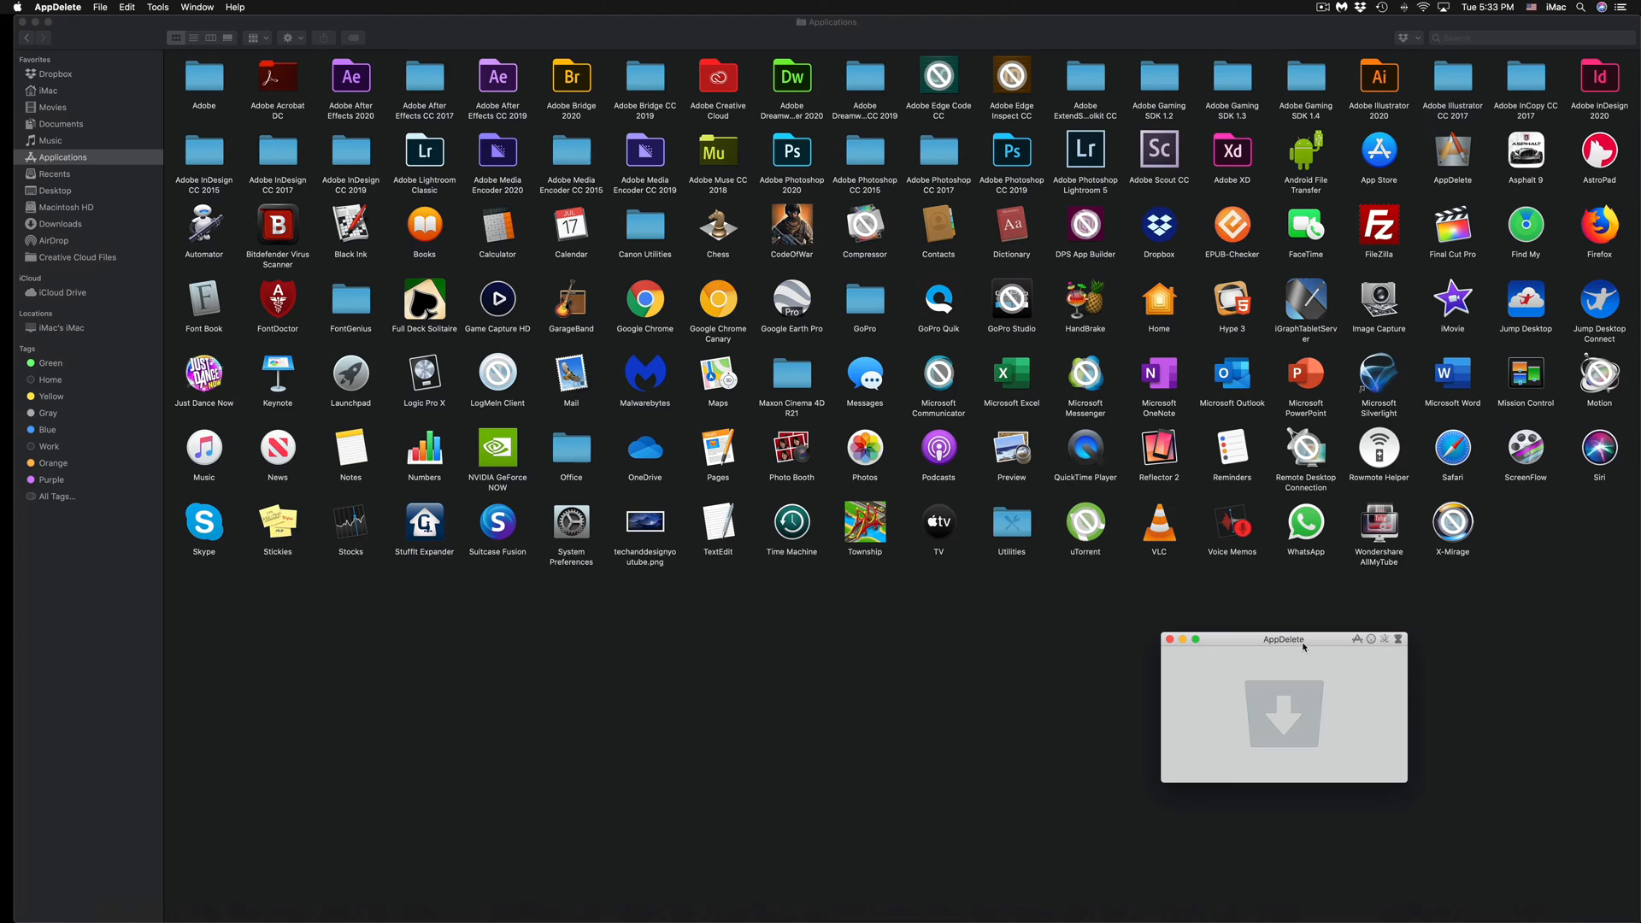
Step: Drop GoPro Studio onto AppDelete and delete all six found items (200 MB)
drag(1284, 640, 865, 290)
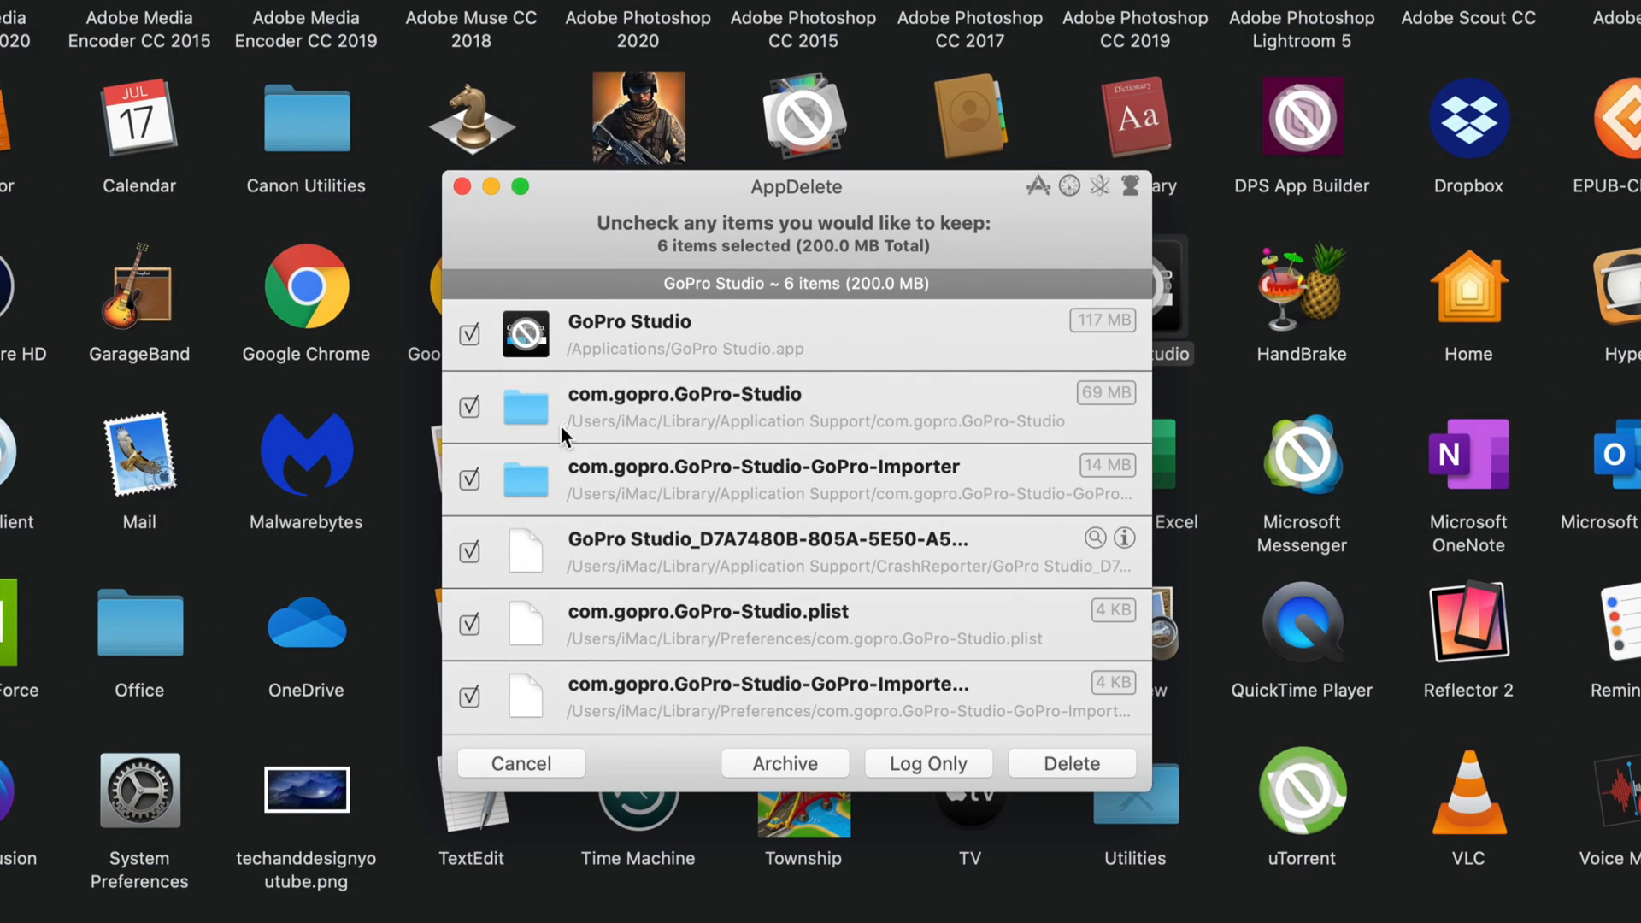
mouse_move(806, 509)
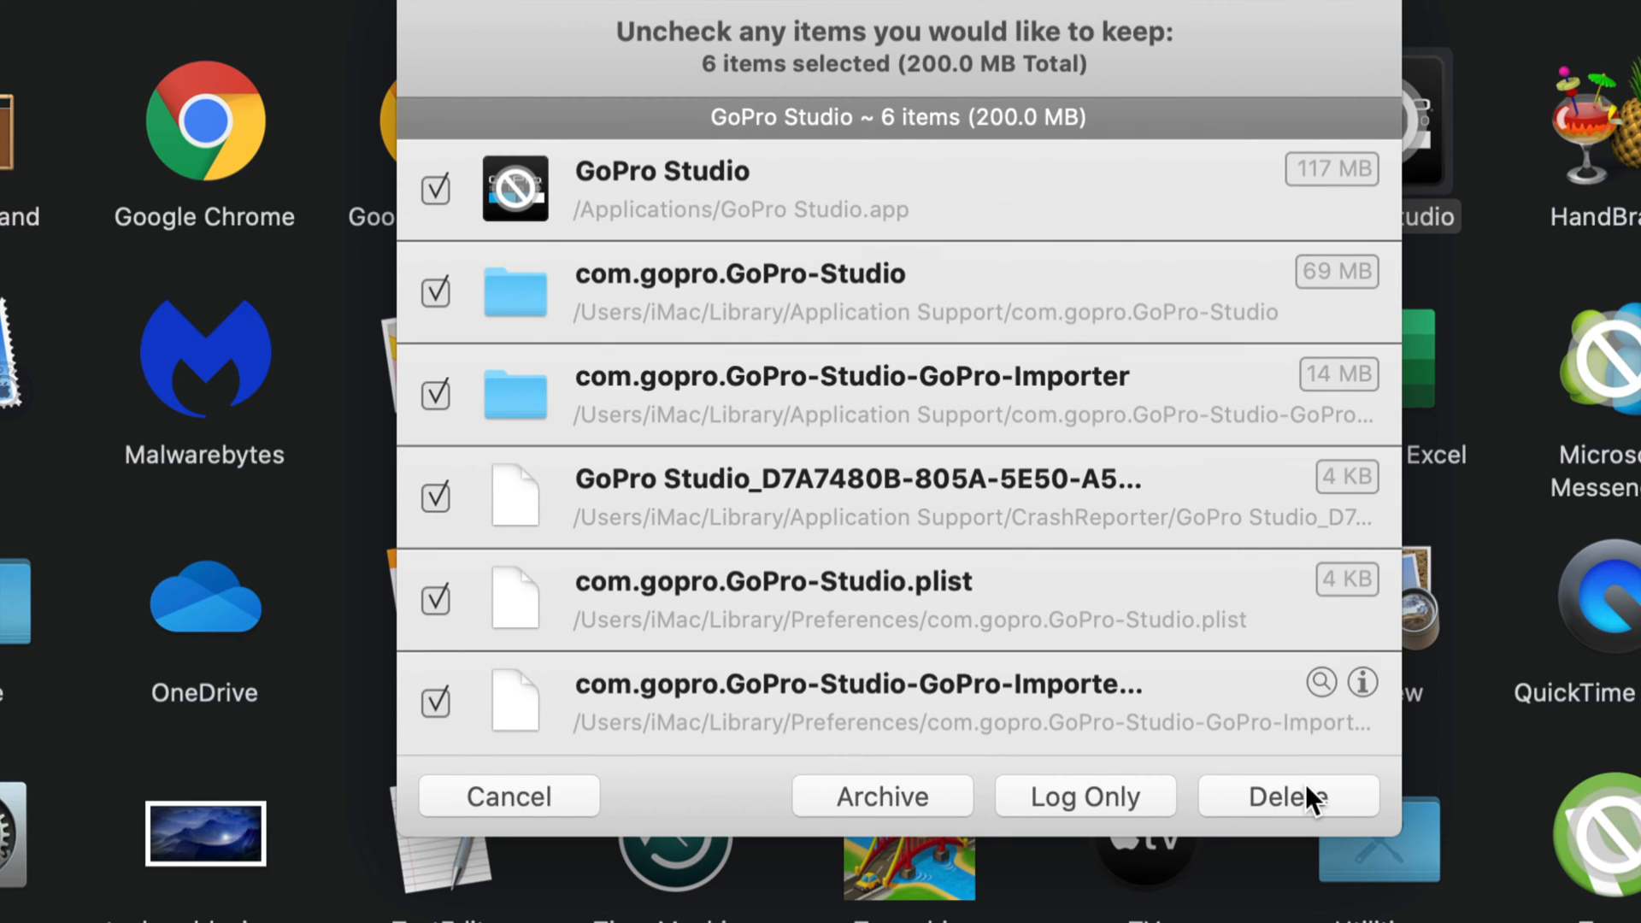
click(1290, 797)
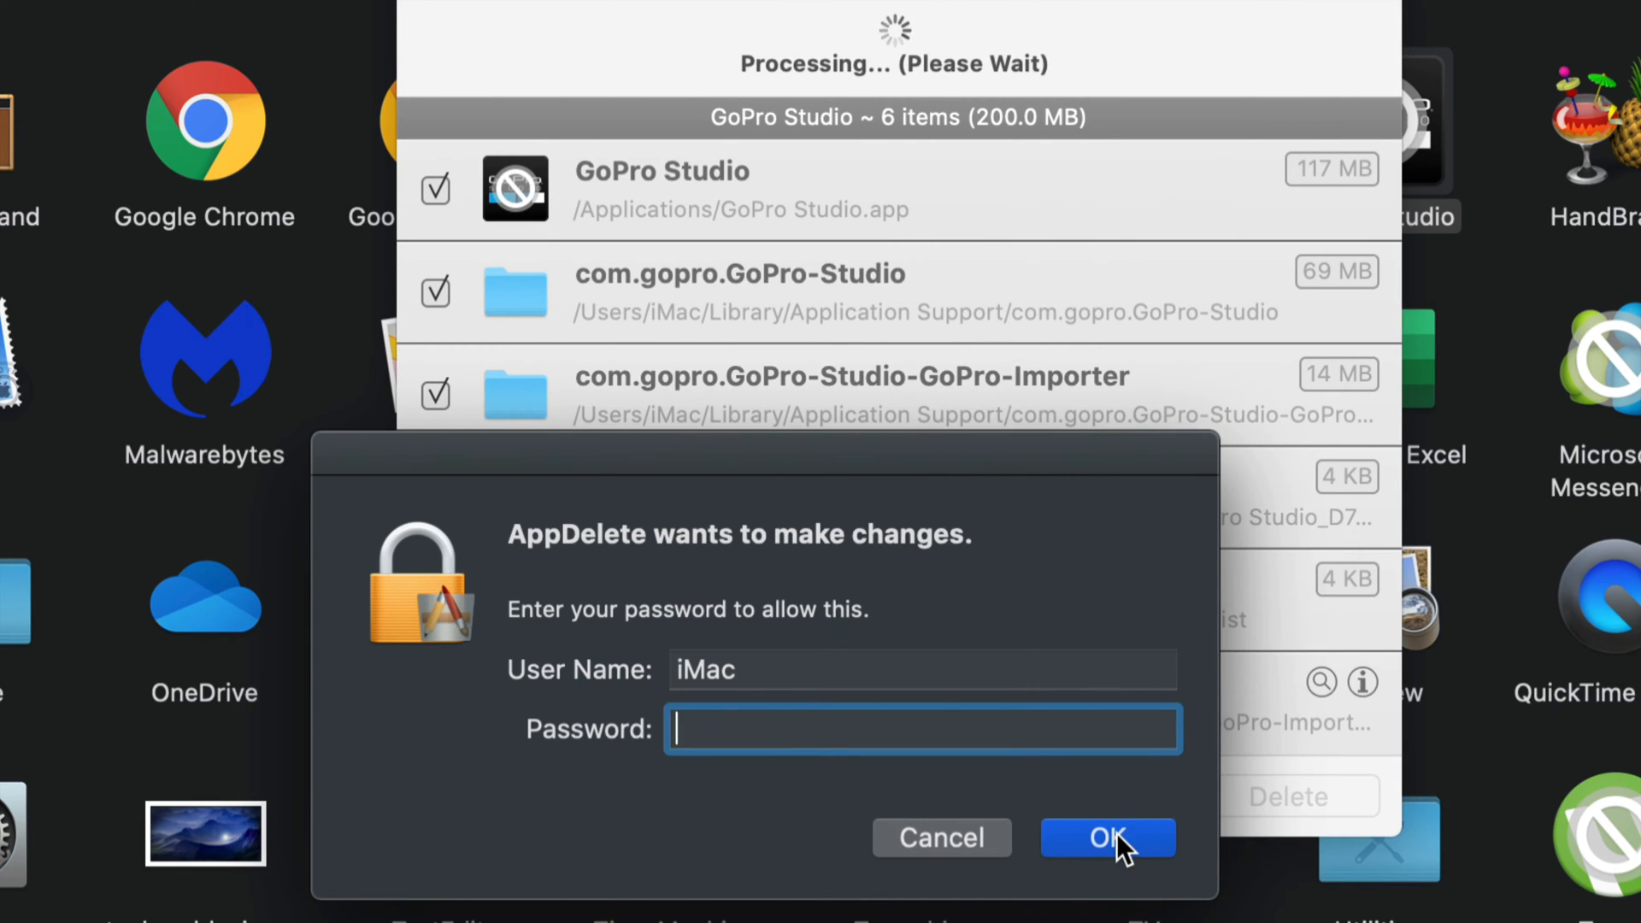
Step: Authorize GoPro Studio's removal with the admin password, then drop Microsoft Communicator onto AppDelete
click(1107, 837)
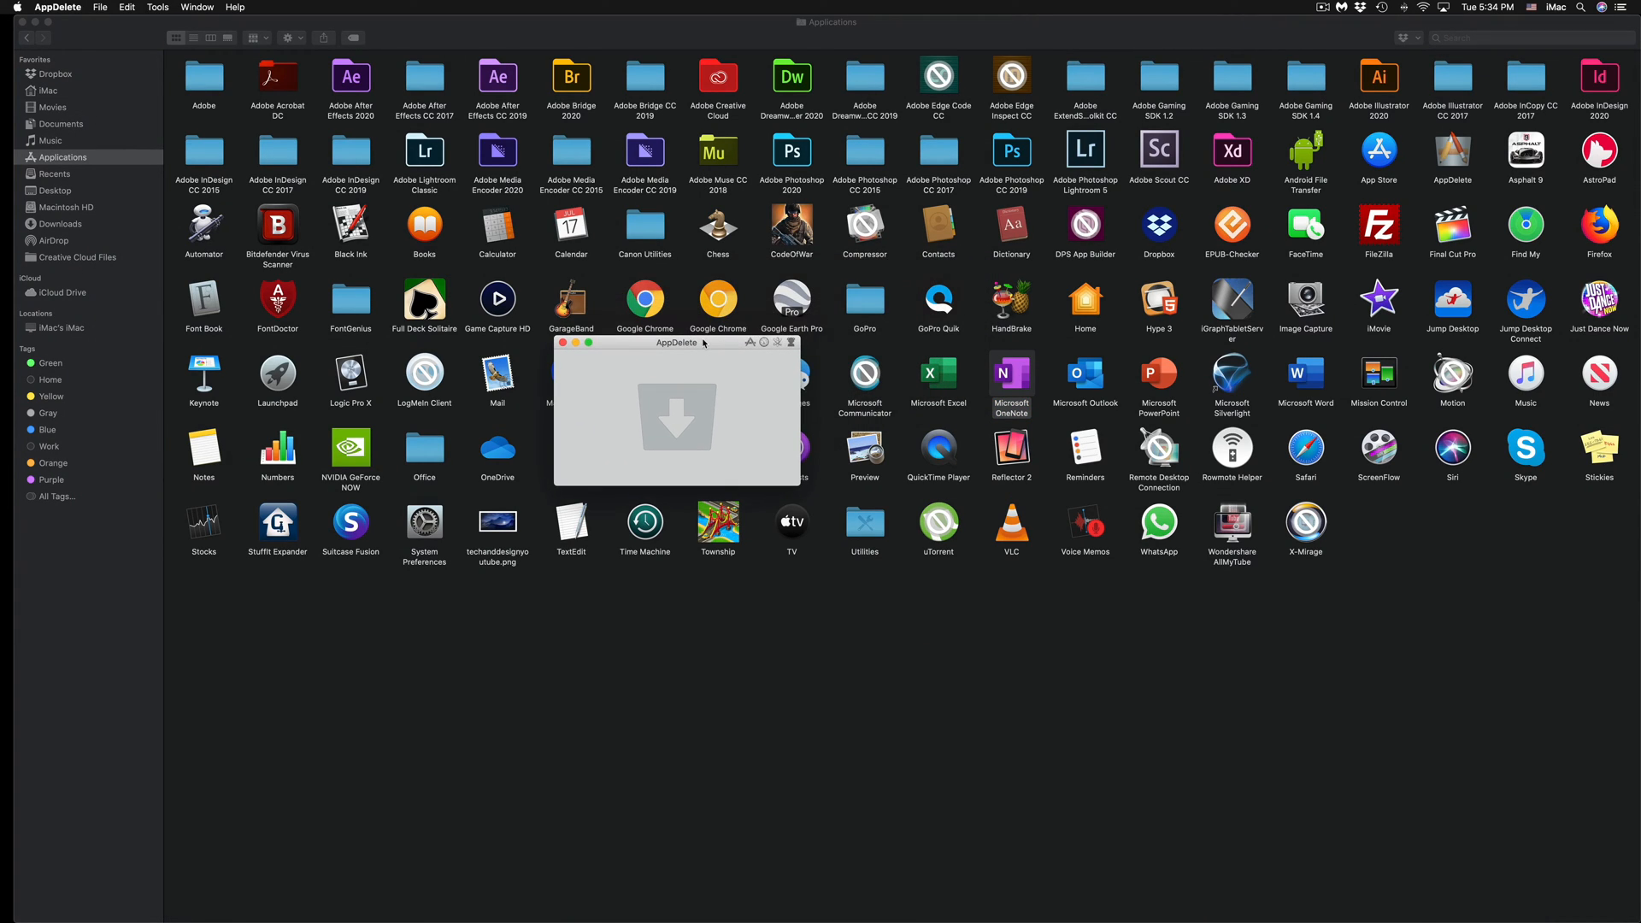
drag(863, 374, 677, 417)
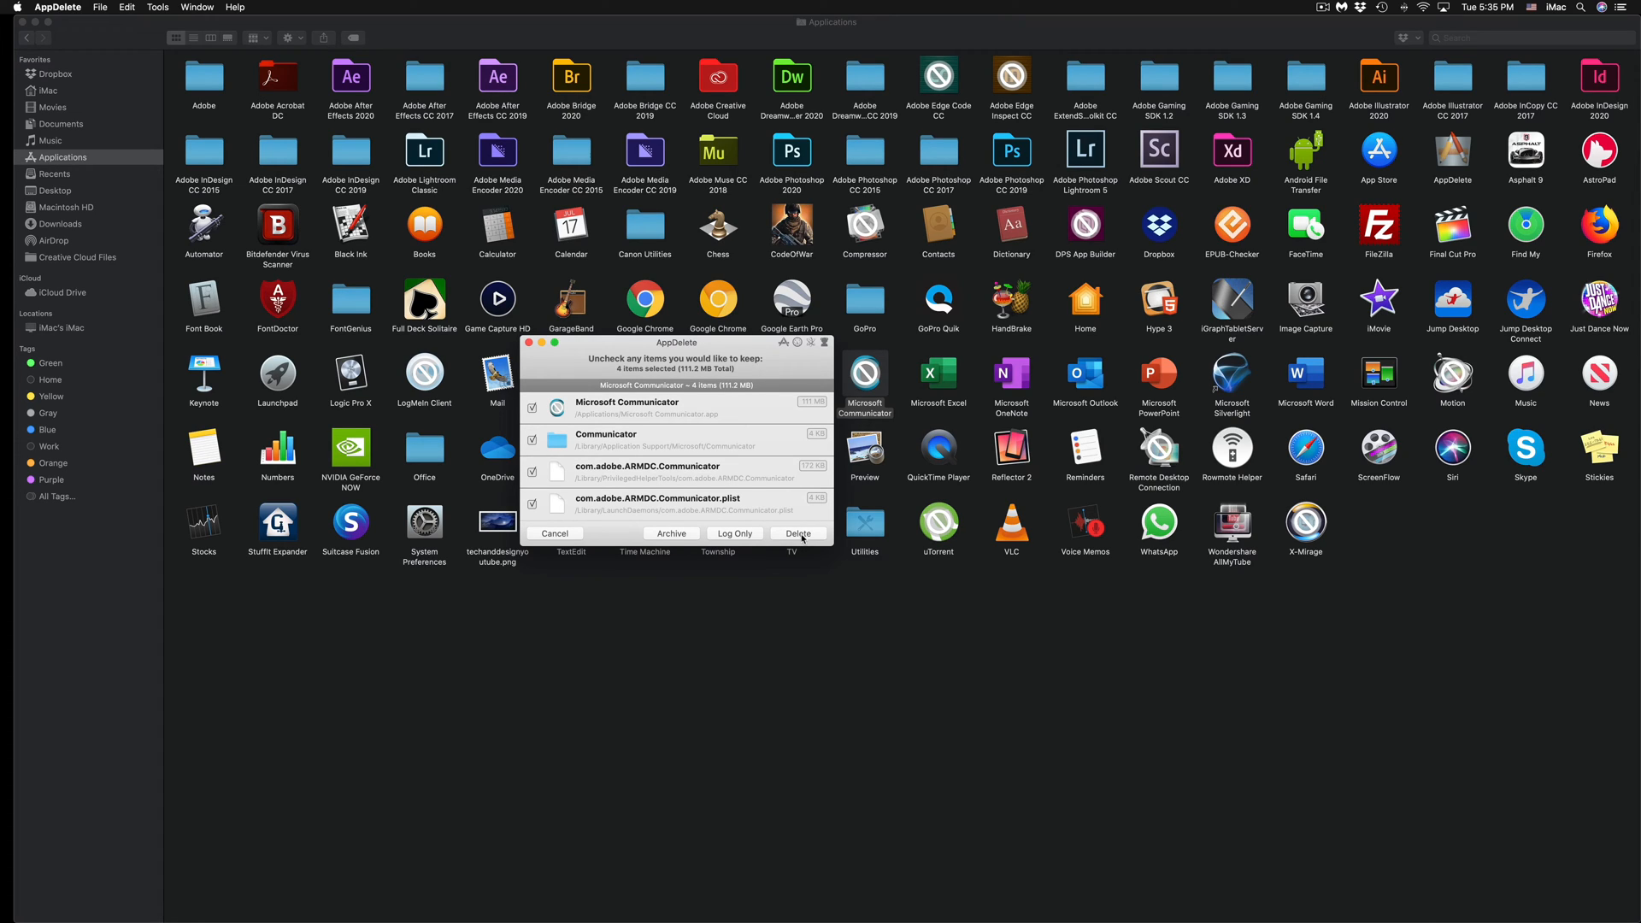
Step: Delete Microsoft Communicator's four items (111.2 MB) and bring up the Dock Trash options
click(798, 533)
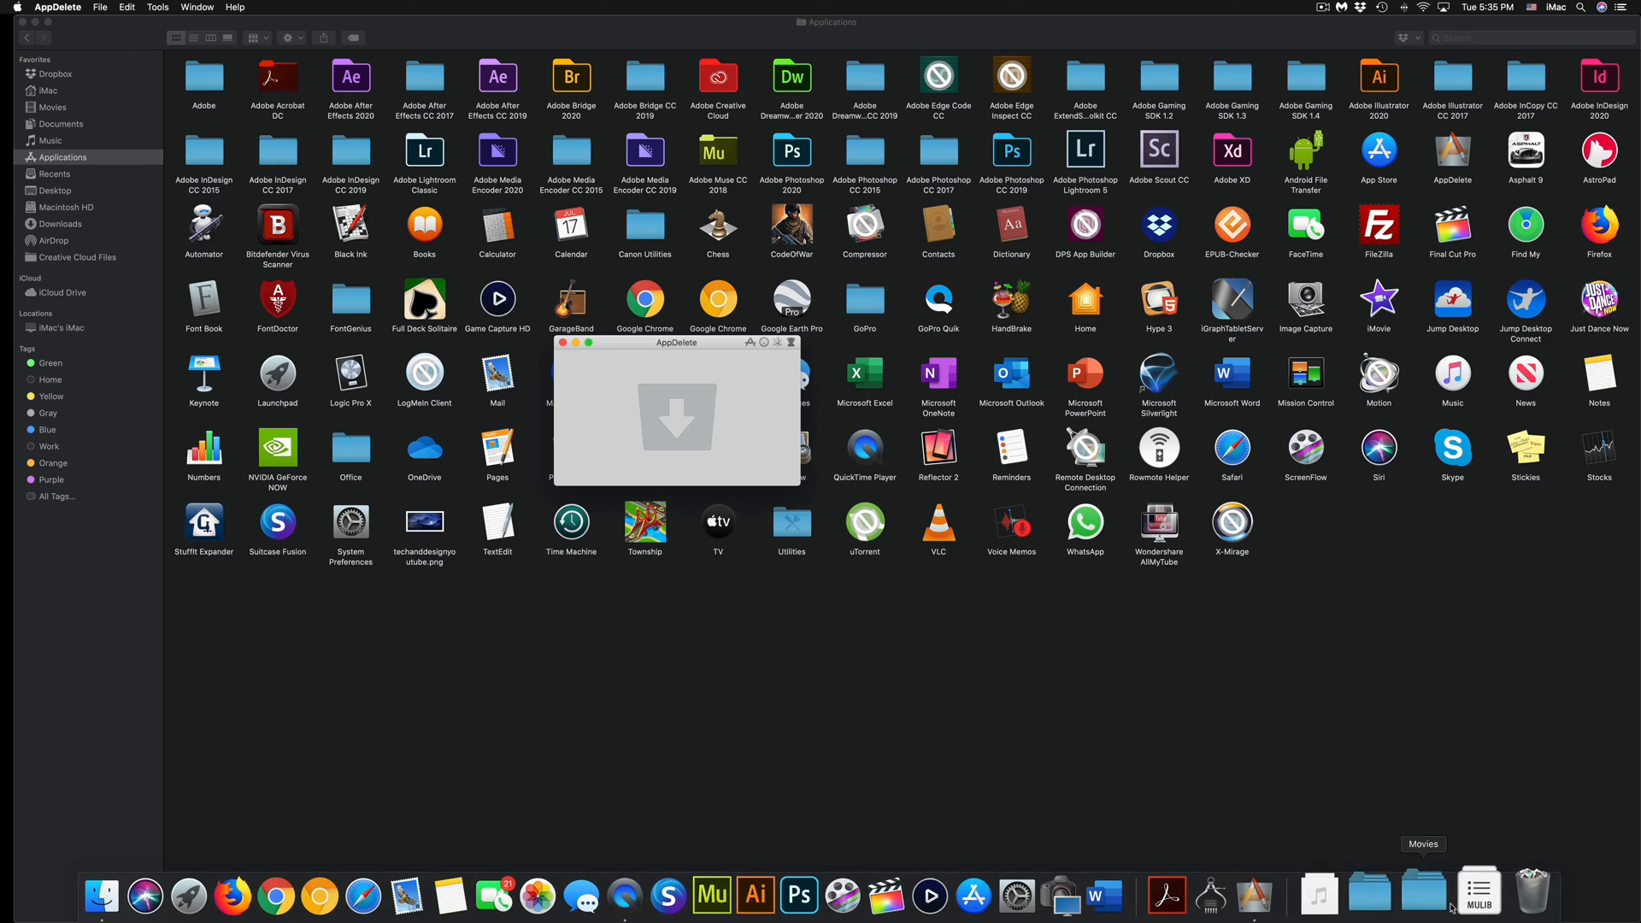
right_click(1518, 894)
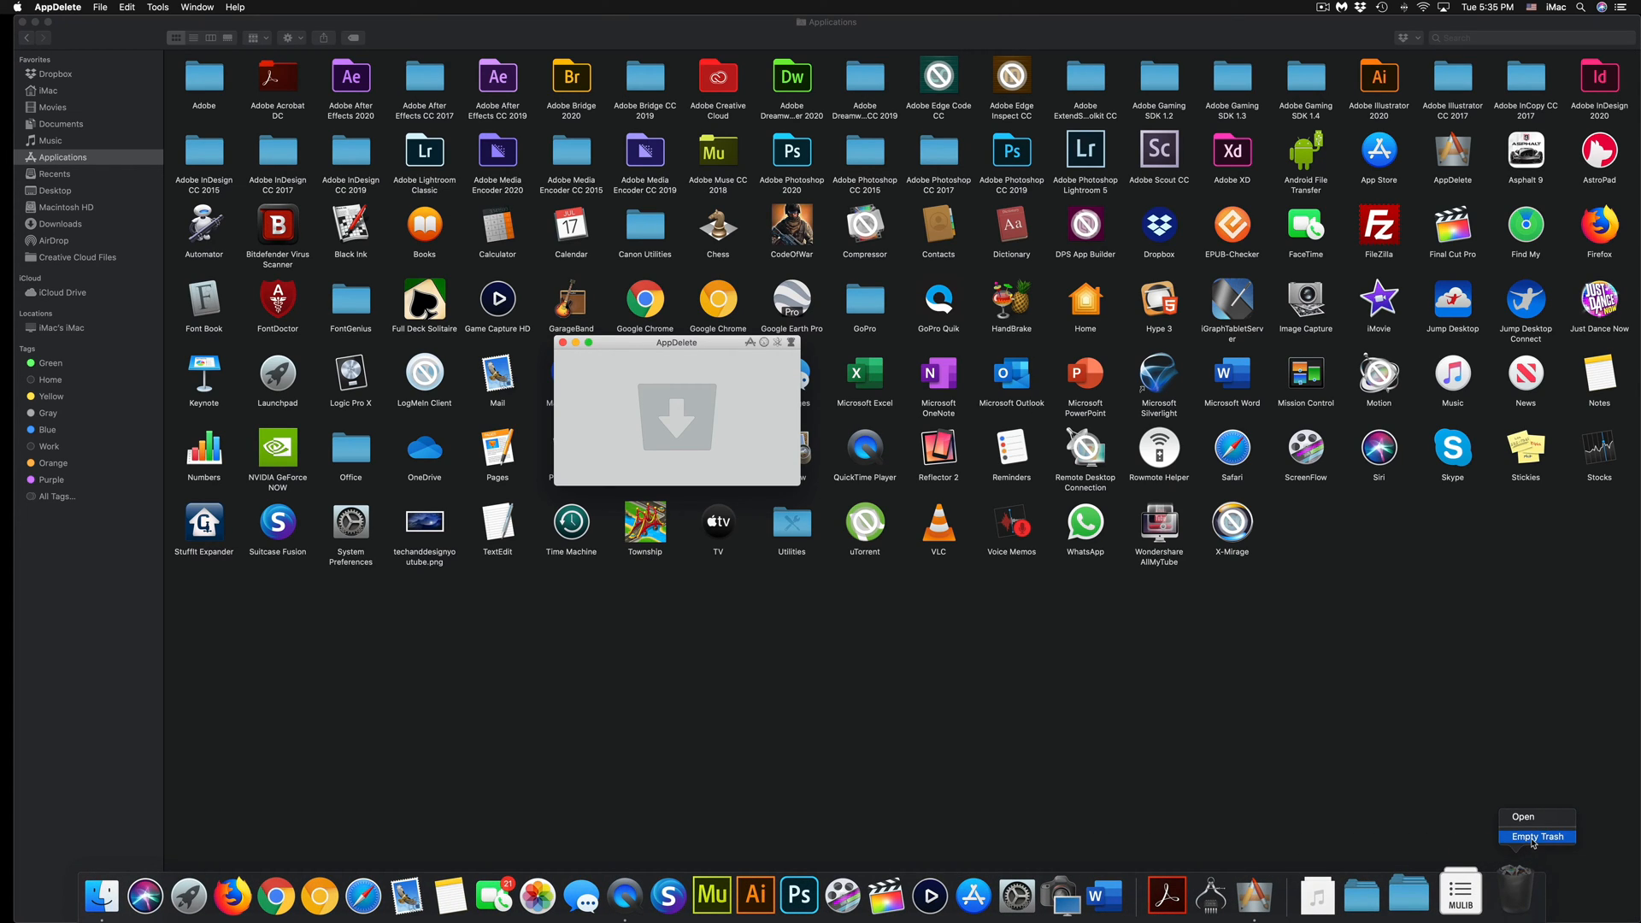
Step: Empty the Trash and confirm permanently erasing the removed app files
click(1537, 836)
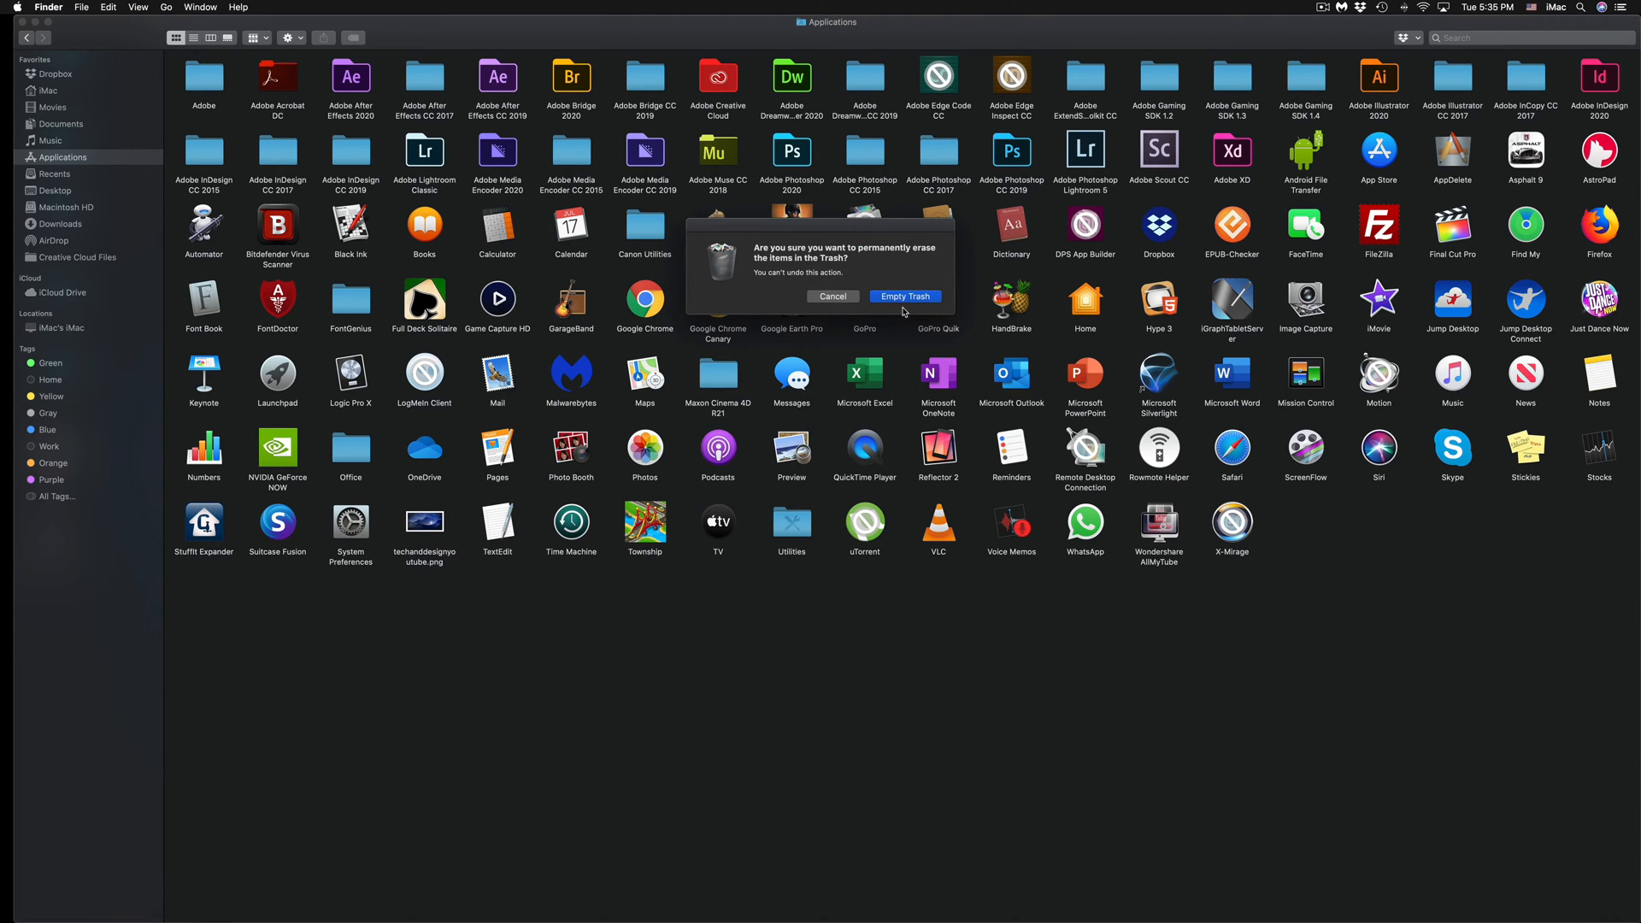
click(905, 296)
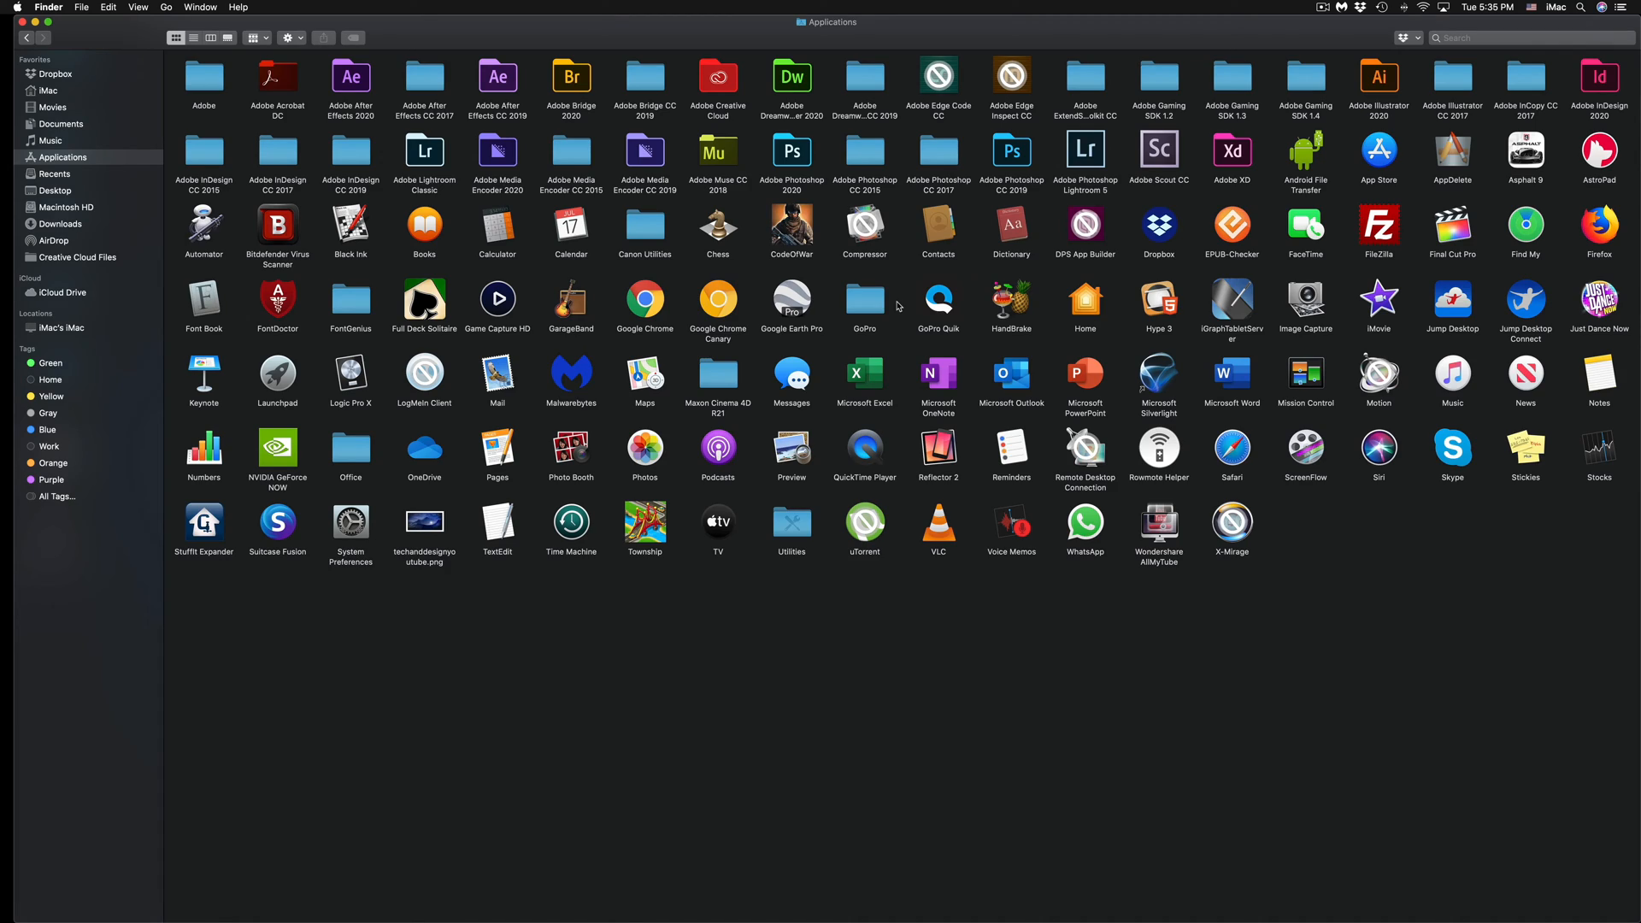
mouse_move(1060, 328)
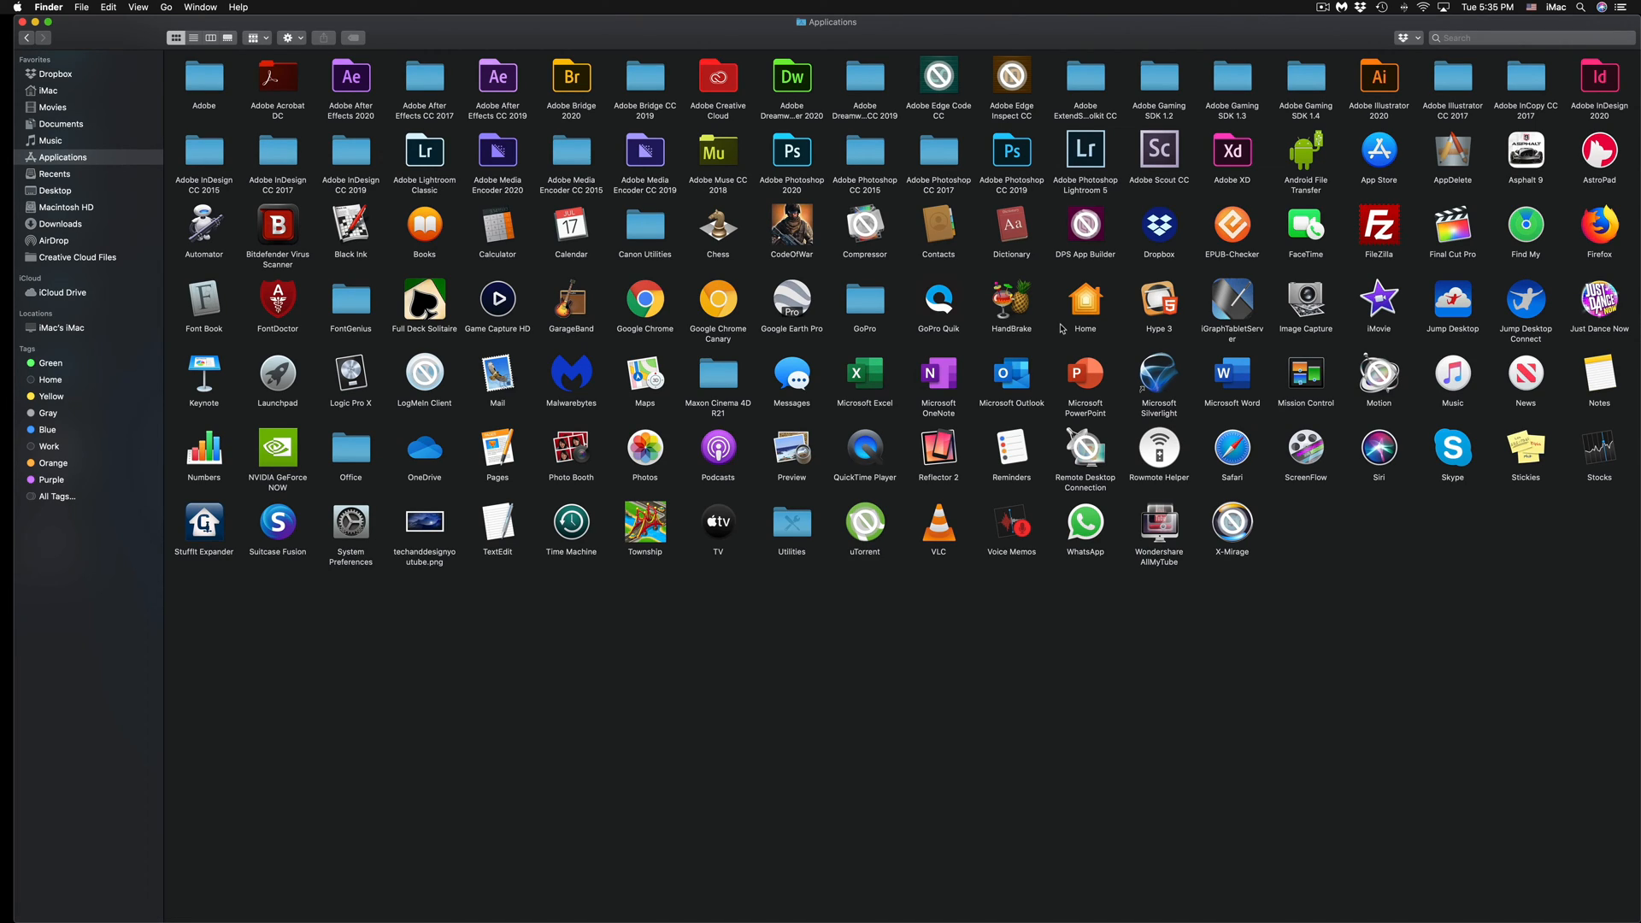